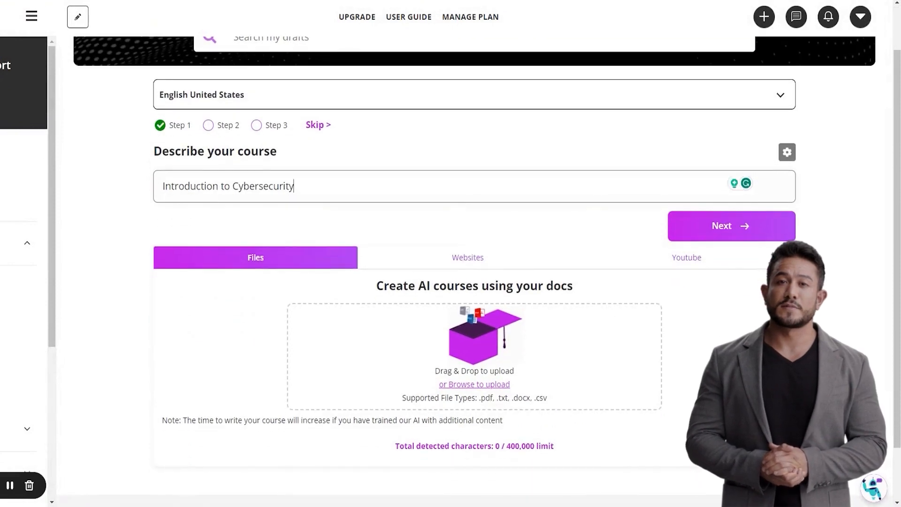
Step: Preview the Website and YouTube source options, then proceed to the course length question
scroll(down, 3)
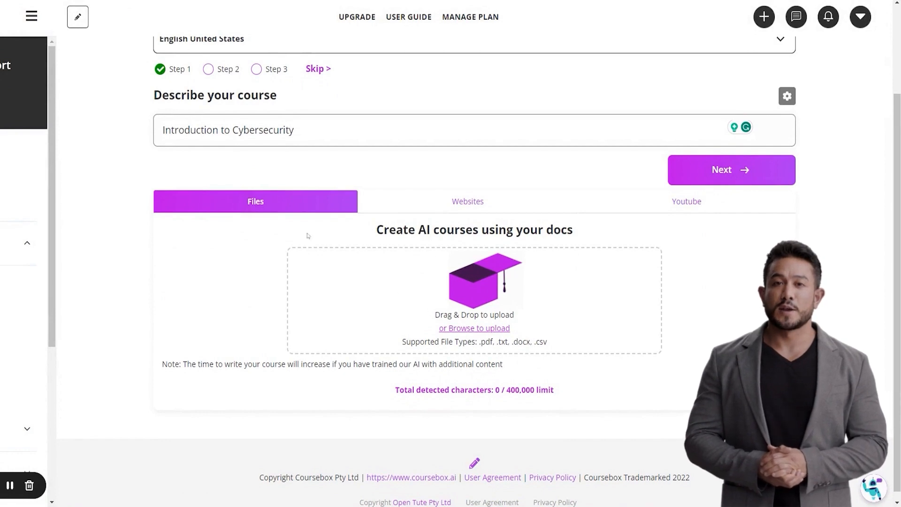
click(467, 201)
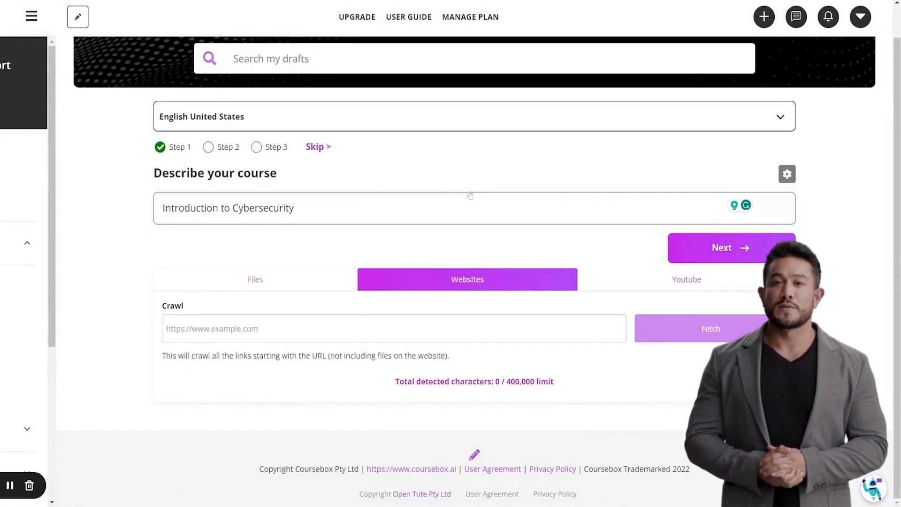
click(686, 280)
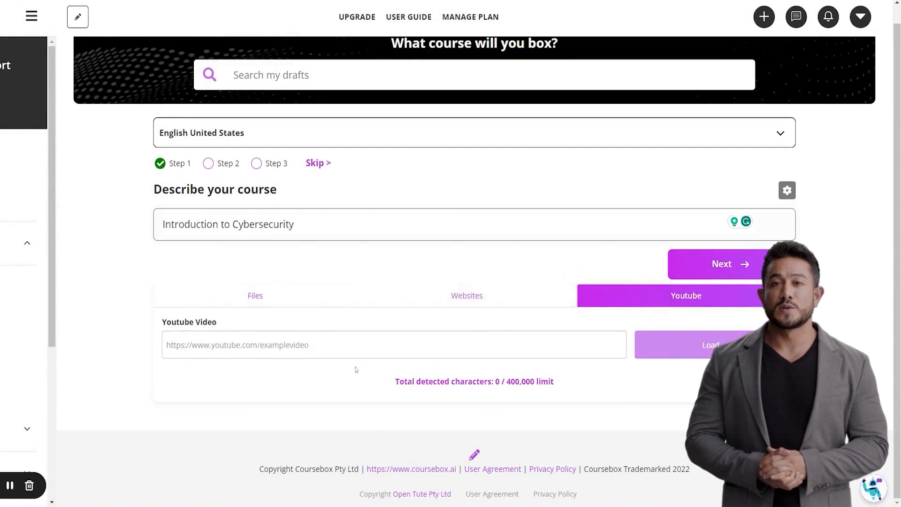
click(721, 263)
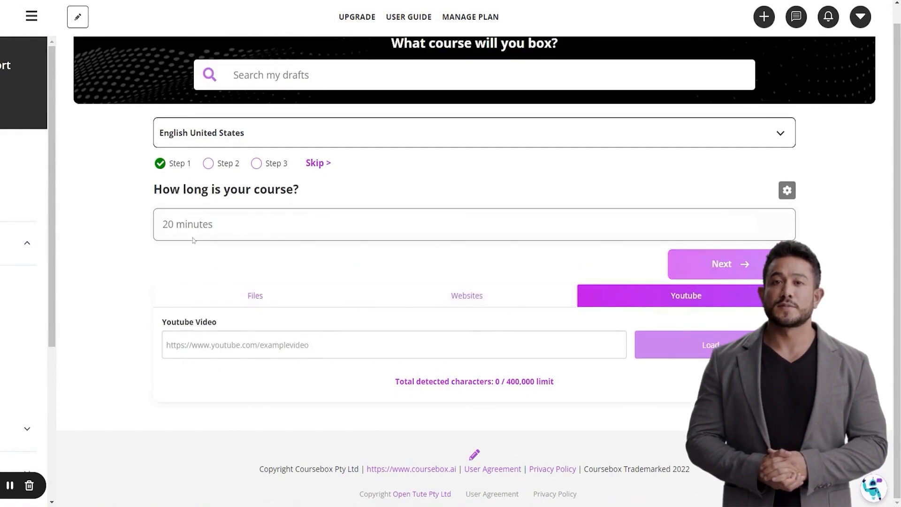
Step: Enter '2 hours' as the course length and 'new staff members' as the audience
text(2 hours)
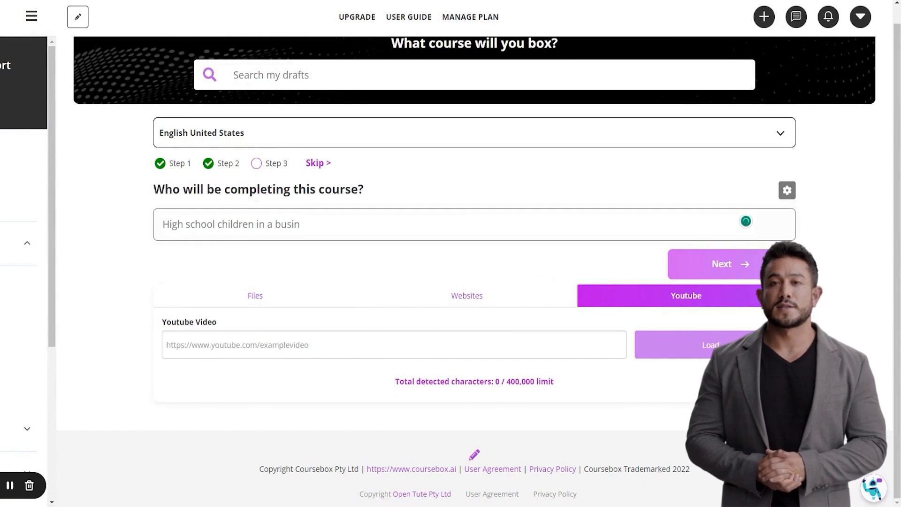
text(new staff members)
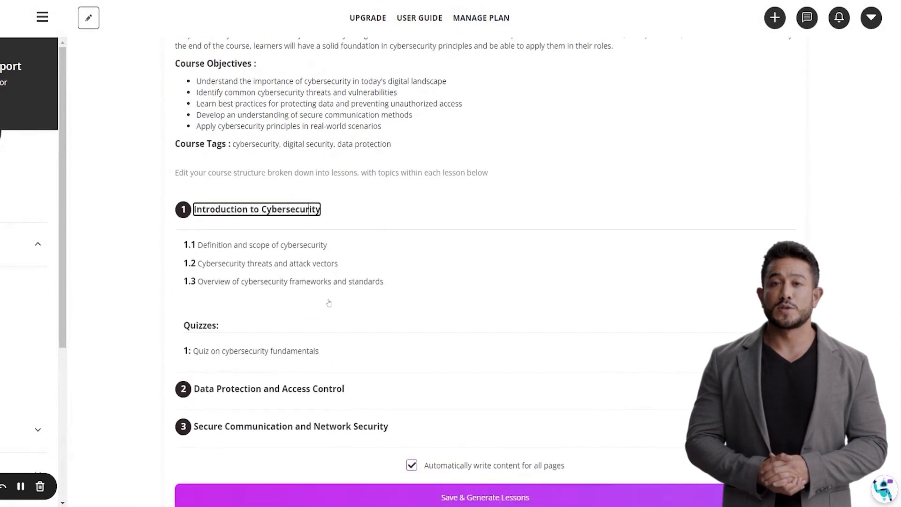
Step: Review the generated three-lesson outline and begin editing the second lesson's title
scroll(down, 3)
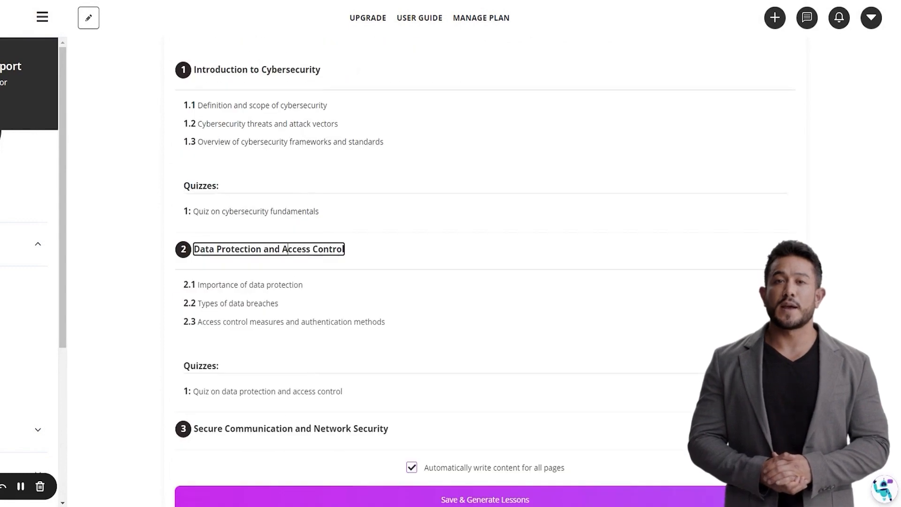
double_click(271, 249)
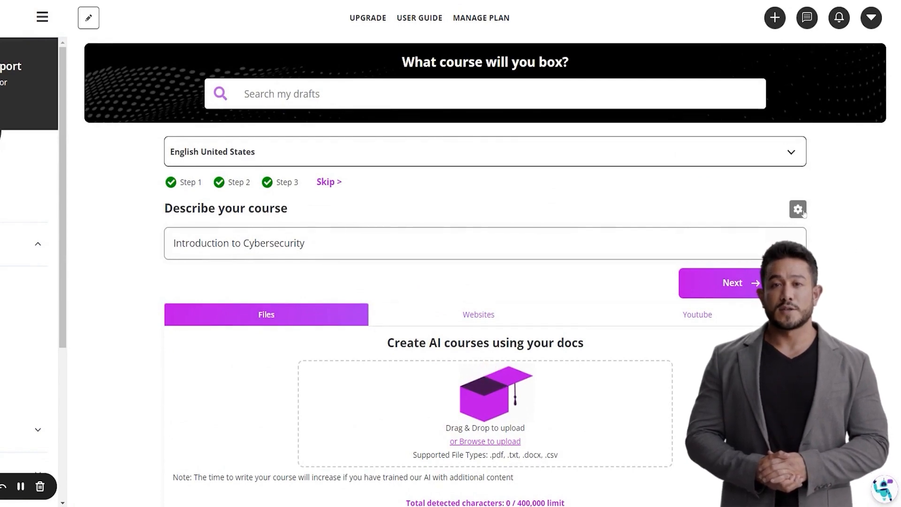
click(797, 208)
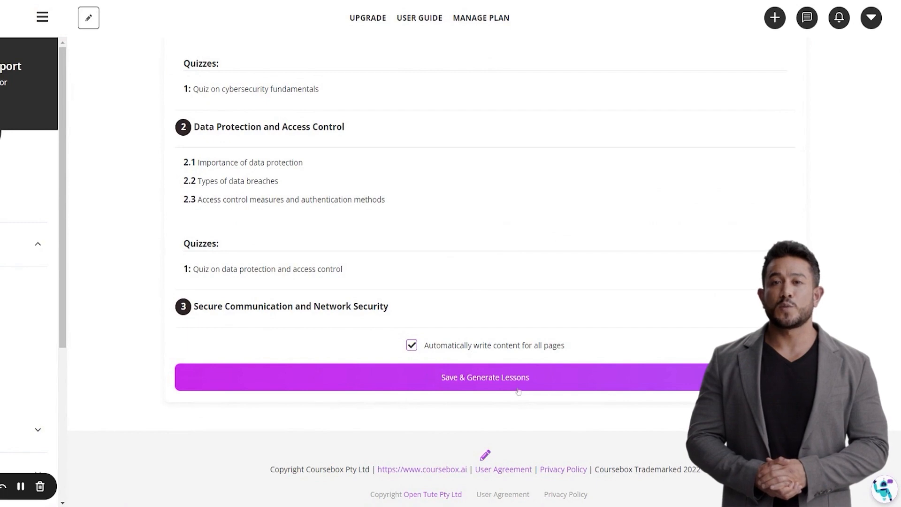
Step: Save the outline and generate the lessons, landing on the Definition and Scope of Cybersecurity topic
click(485, 377)
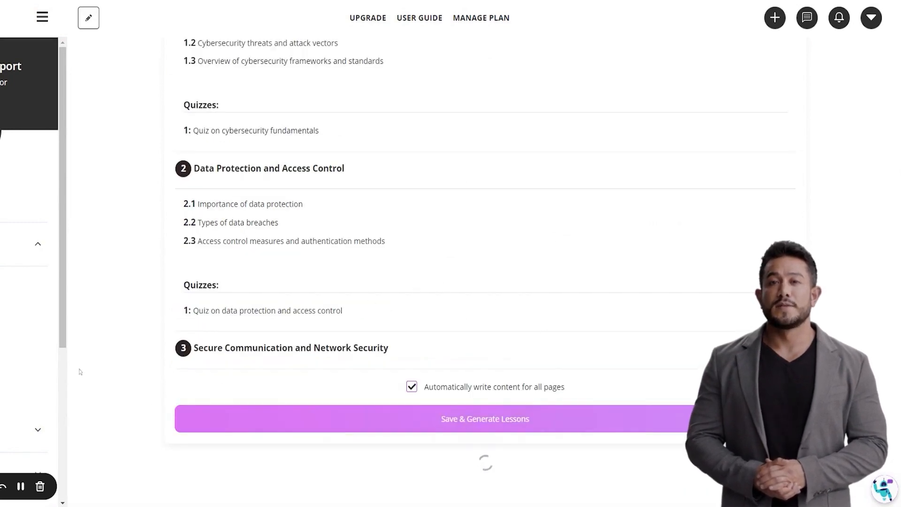
click(485, 419)
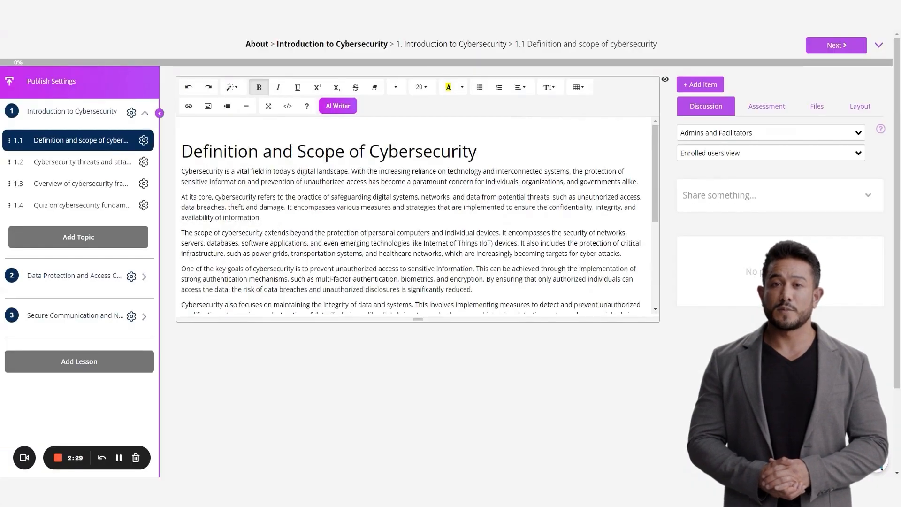
Step: Add a Video item to the Definition and Scope of Cybersecurity topic
scroll(down, 3)
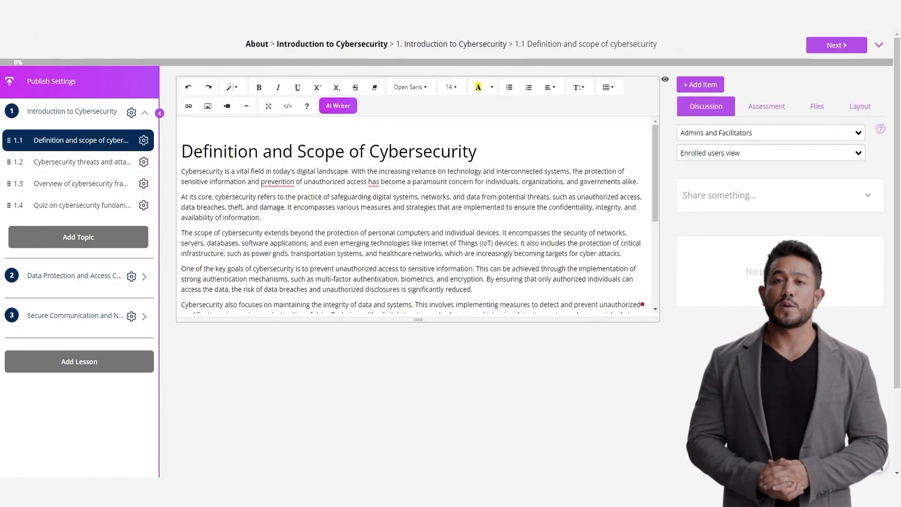
click(701, 85)
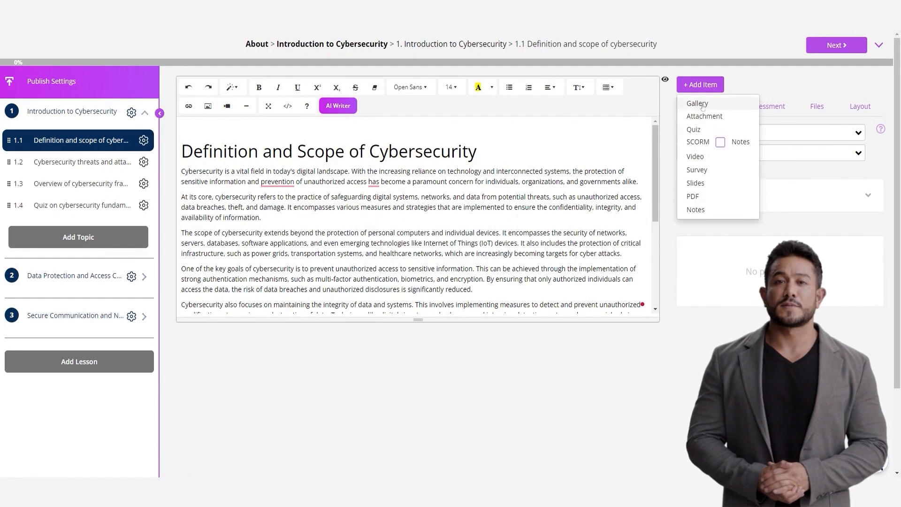
mouse_move(706, 160)
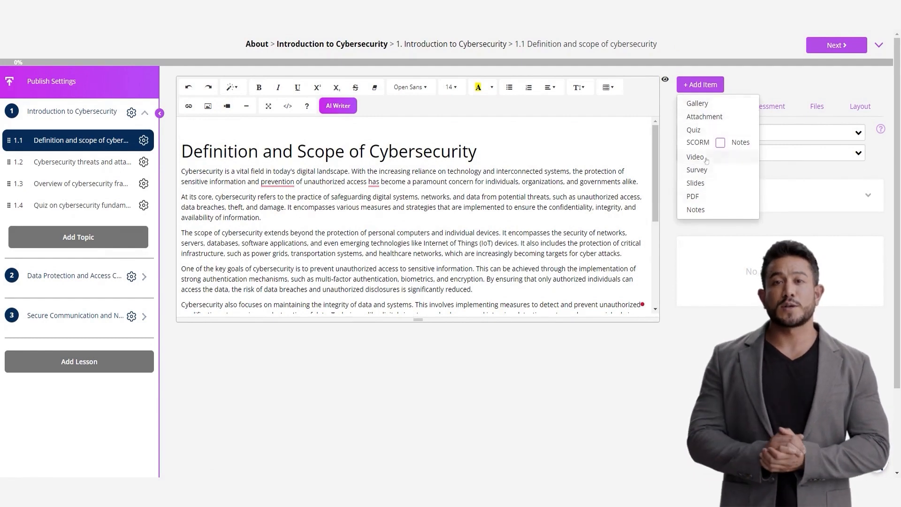
click(695, 156)
text(Activity)
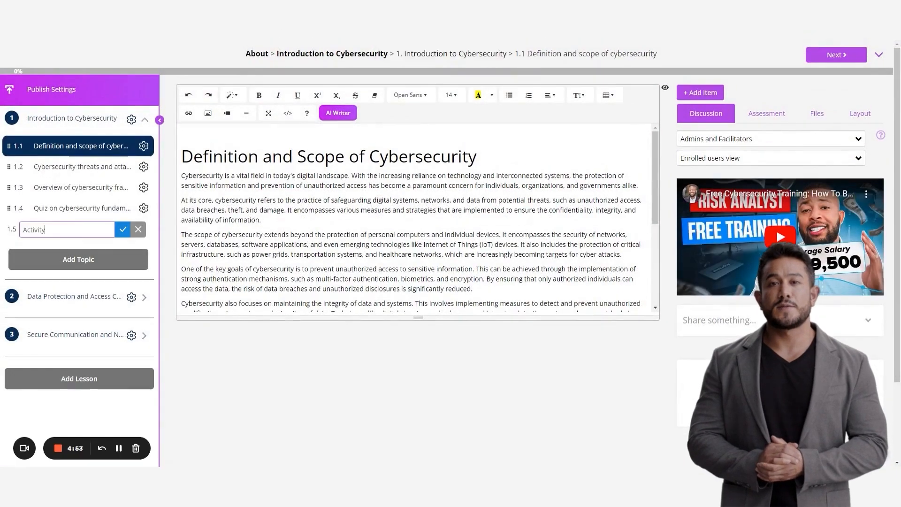
Step: Name the new fifth topic 'Experts in Cybersecurity' and open its blank page
text(Experts in Cybersecur)
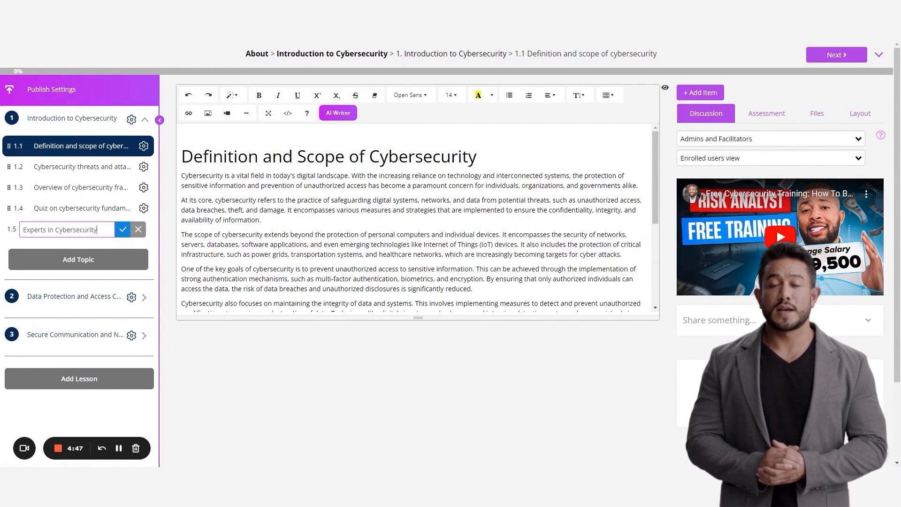
click(123, 229)
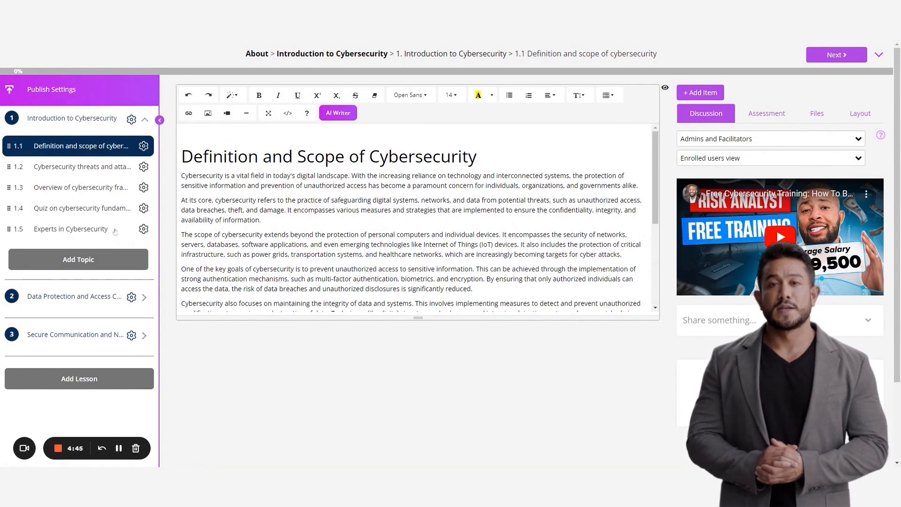
click(70, 229)
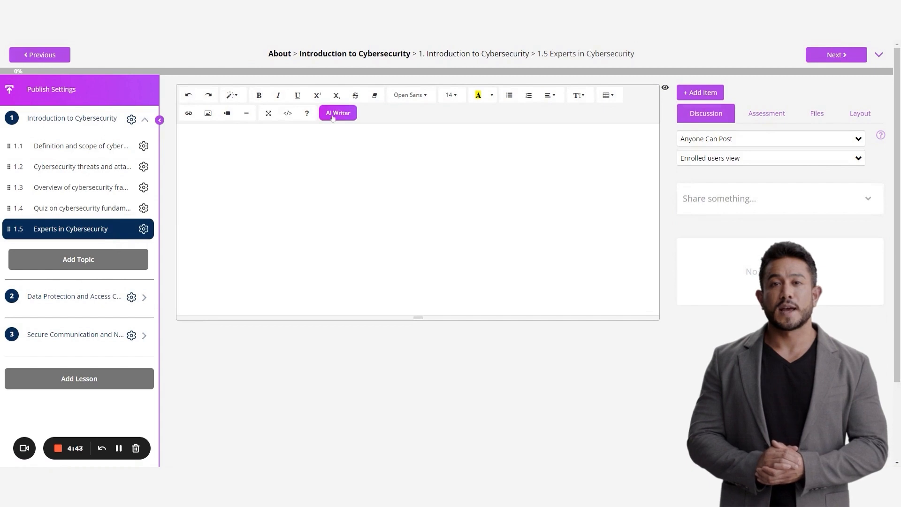
Step: Have the AI Writer fill the Experts in Cybersecurity topic, then return to the course About page
click(338, 112)
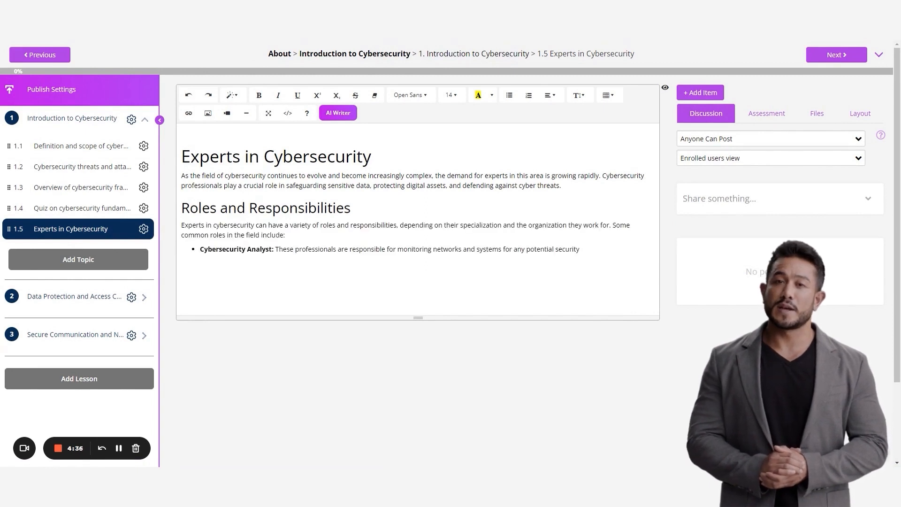
click(879, 55)
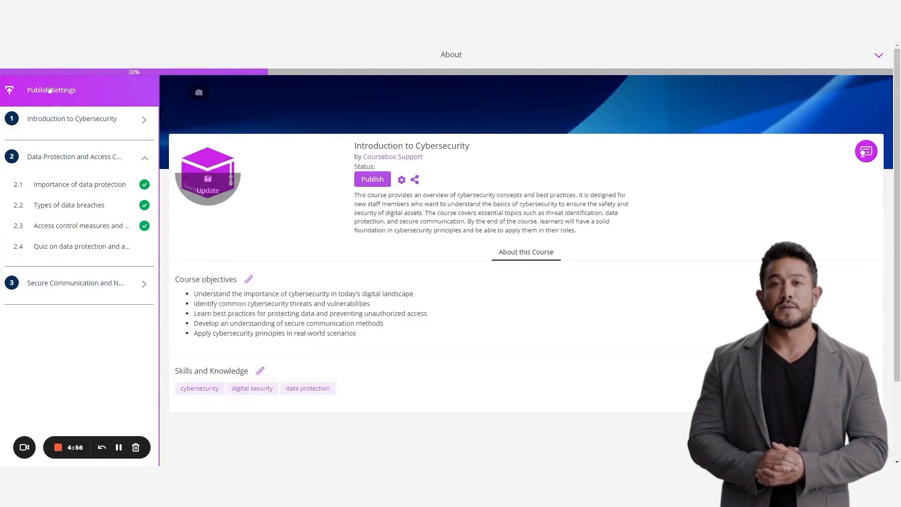
Step: Copy the course's iFrame embed code from the sharing options
click(372, 178)
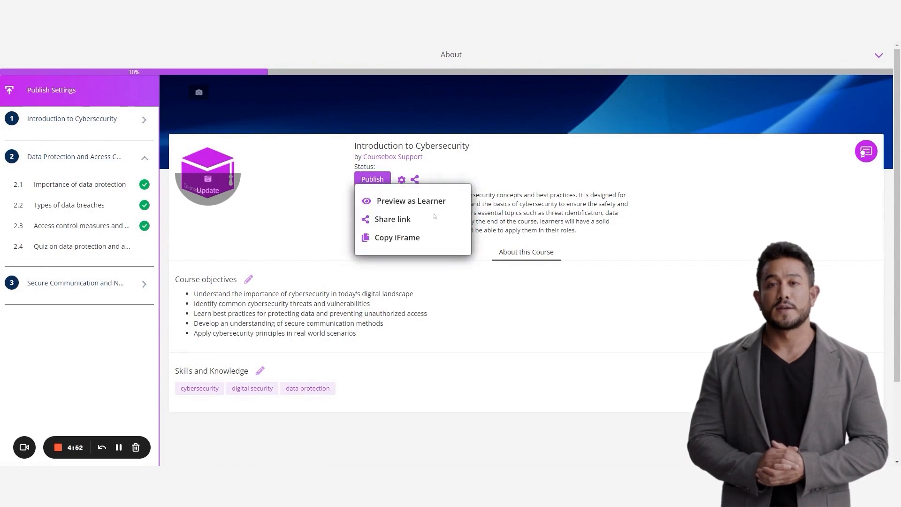
mouse_move(413, 245)
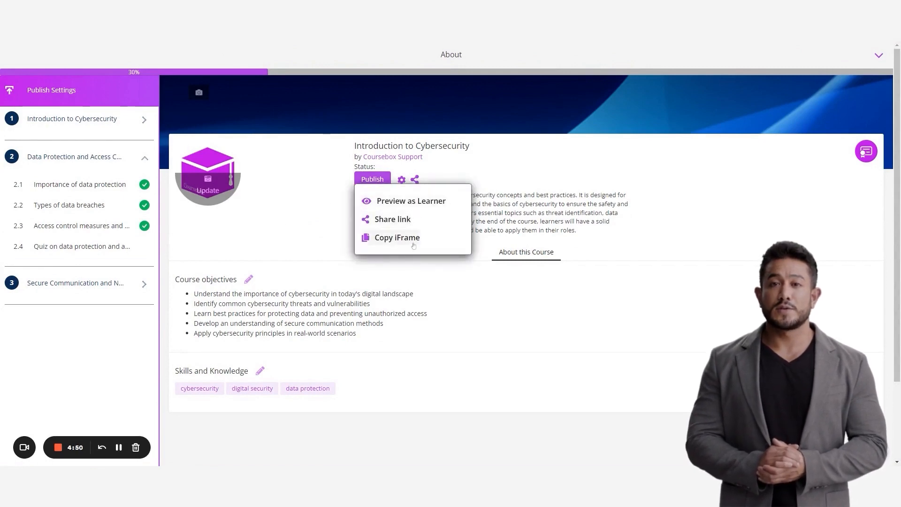
click(569, 164)
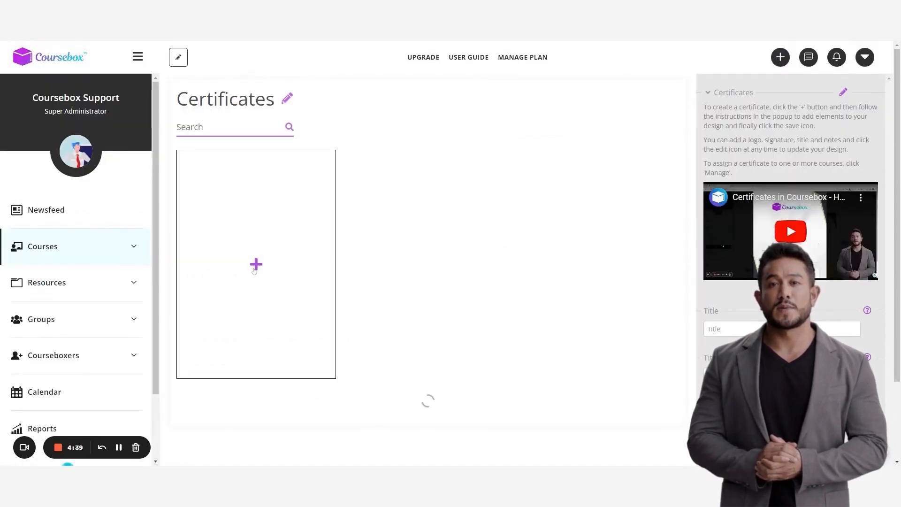
Step: Create a new certificate template with placeholder recipient name and title
click(255, 265)
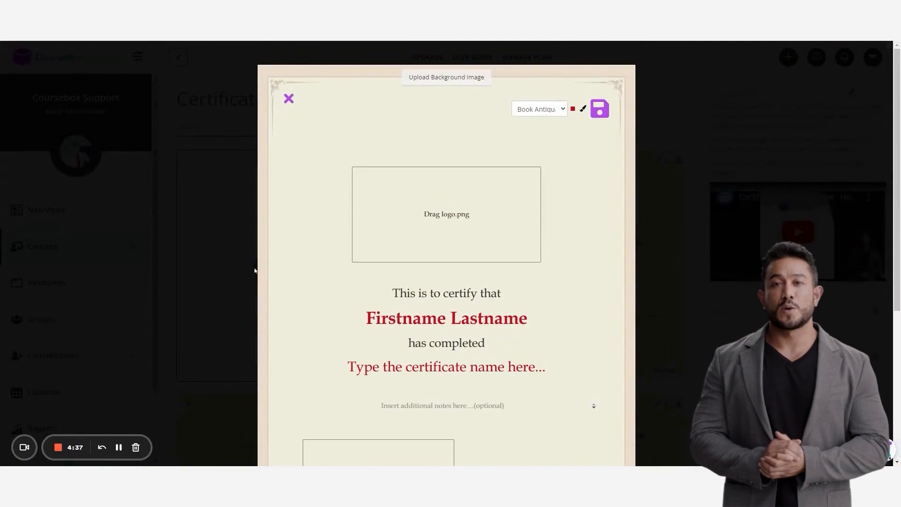